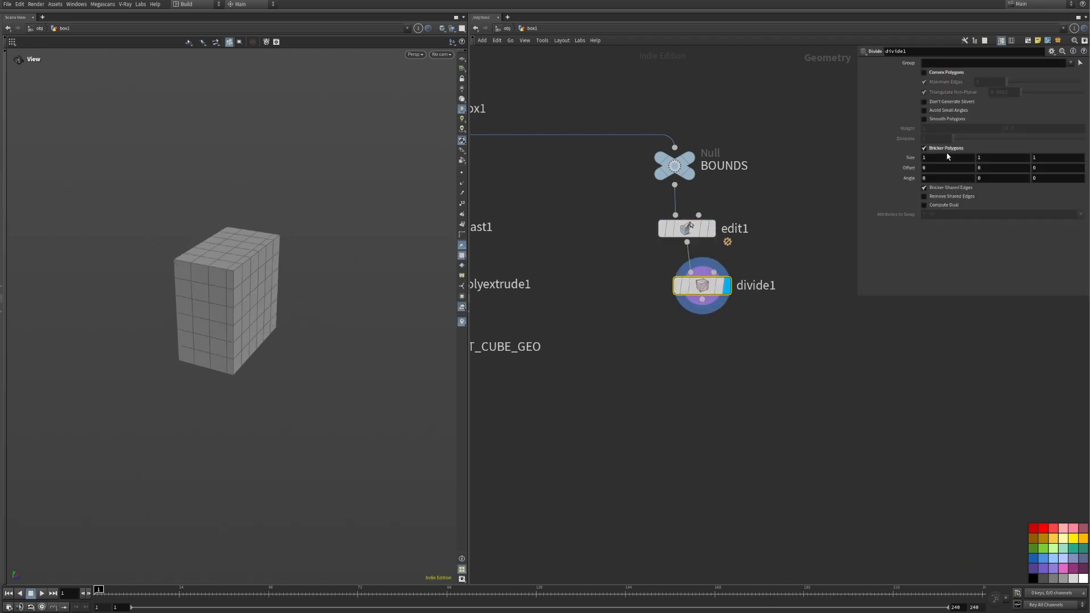
# Step: Set the Divide node size to .1 and add the noise-displacement nodes to roughen the cube
pyautogui.write('.1')
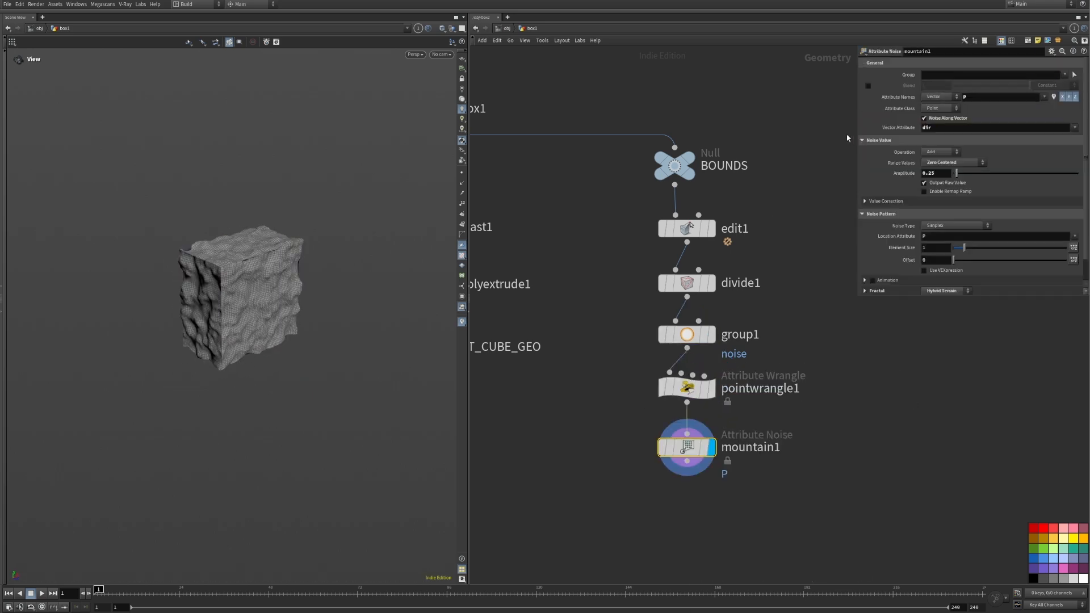
pyautogui.click(953, 162)
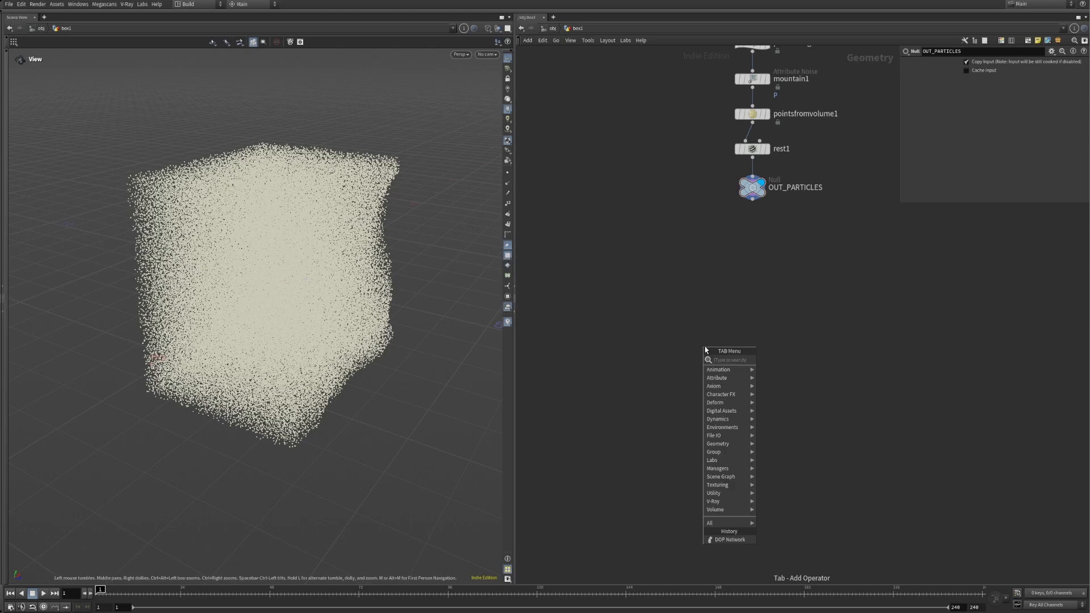
# Step: Add a DOP network whose FLIP object sources ../../OUT_PARTICLES/ at 0.03 particle separation
pyautogui.click(729, 539)
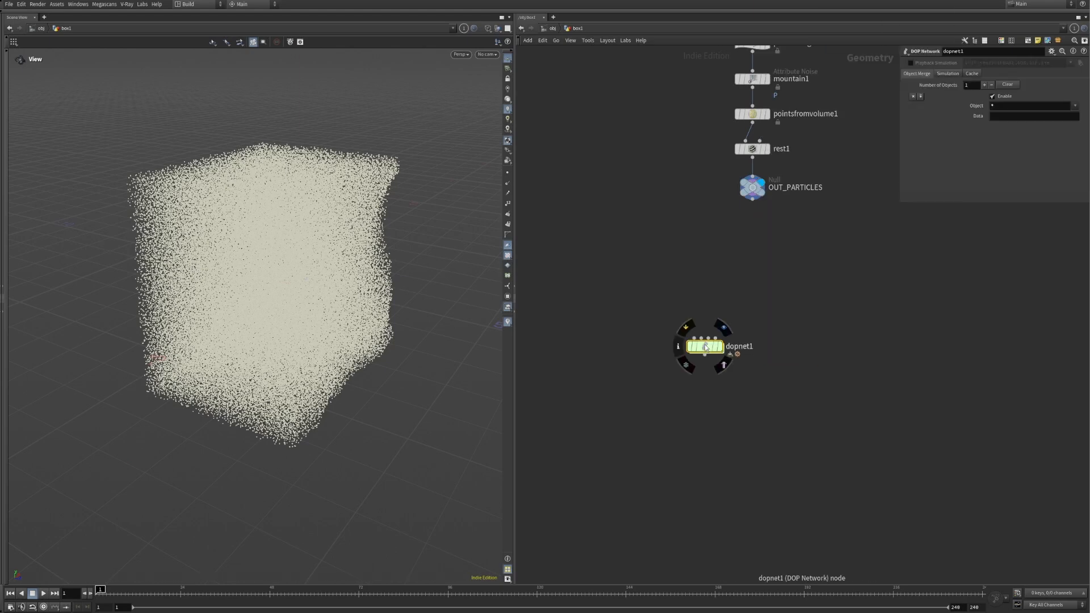
pyautogui.doubleClick(705, 347)
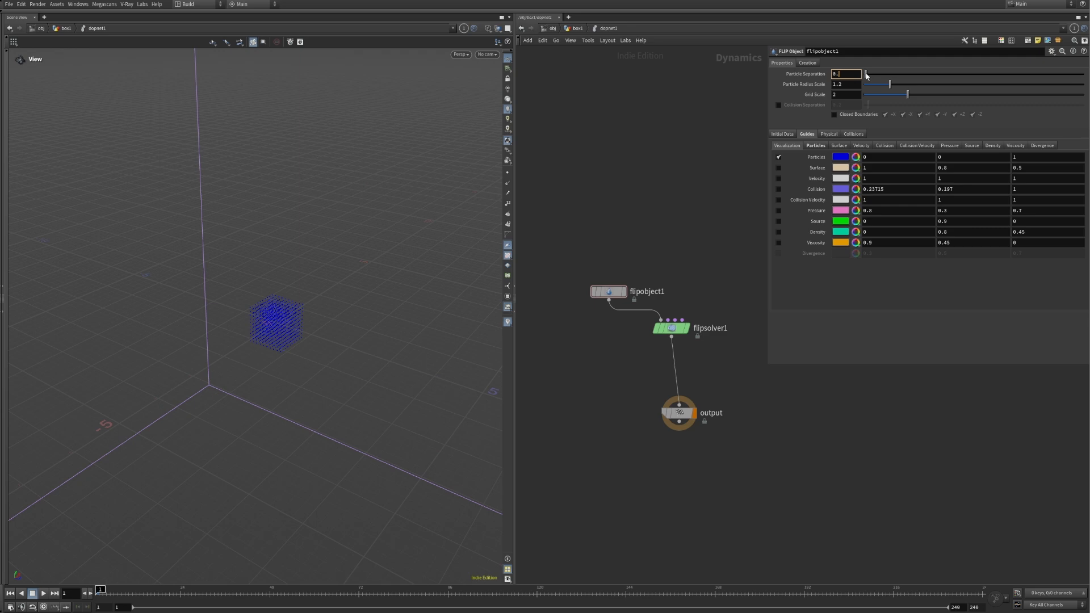
pyautogui.rightClick(846, 74)
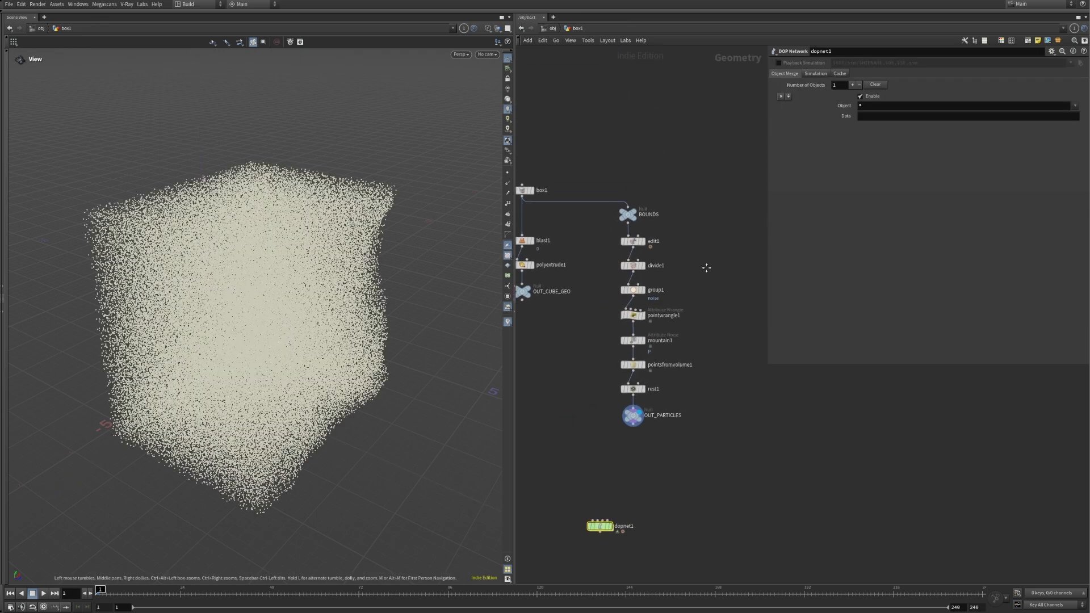
pyautogui.rightClick(865, 103)
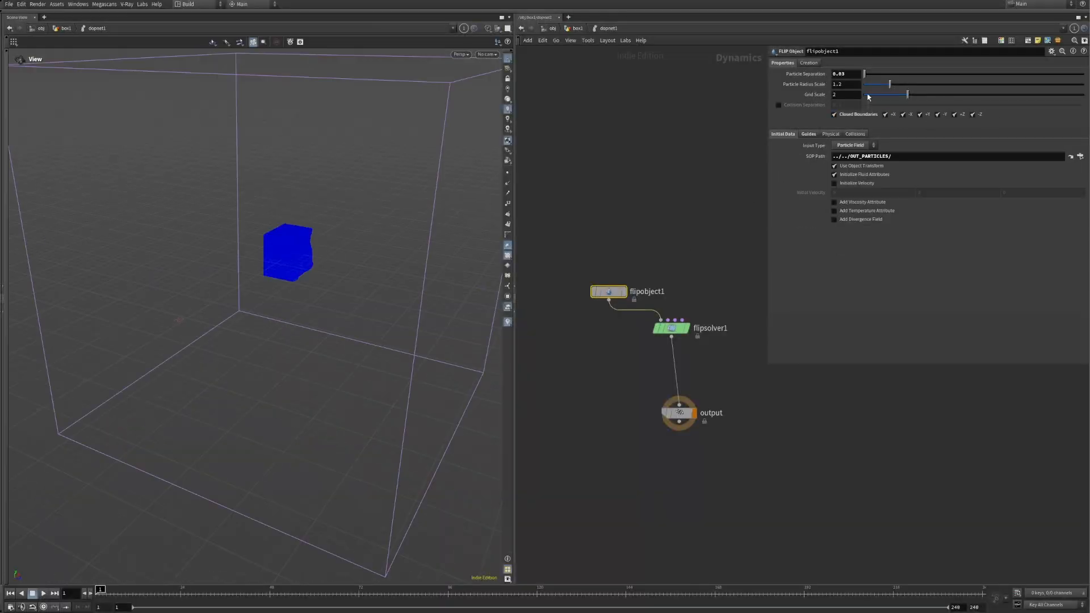
# Step: Drive flipsolver1 Volume Limits box size and center from bbox and centroid of ../../BOUNDS/
pyautogui.click(670, 327)
pyautogui.write('bbox(')
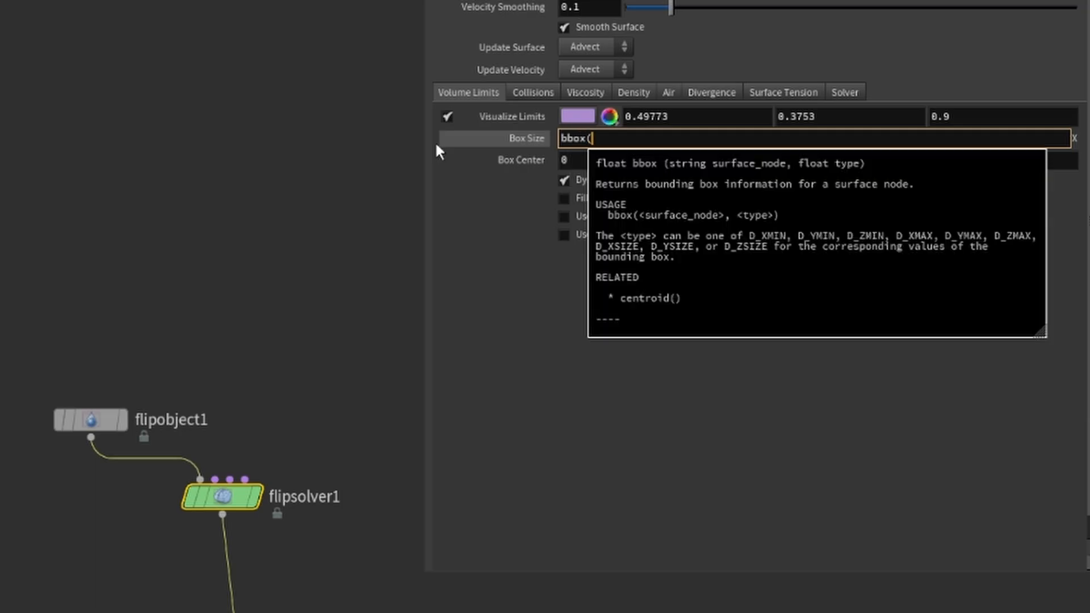
pyautogui.write('"../../BOUNDS/", D_XSIZE)')
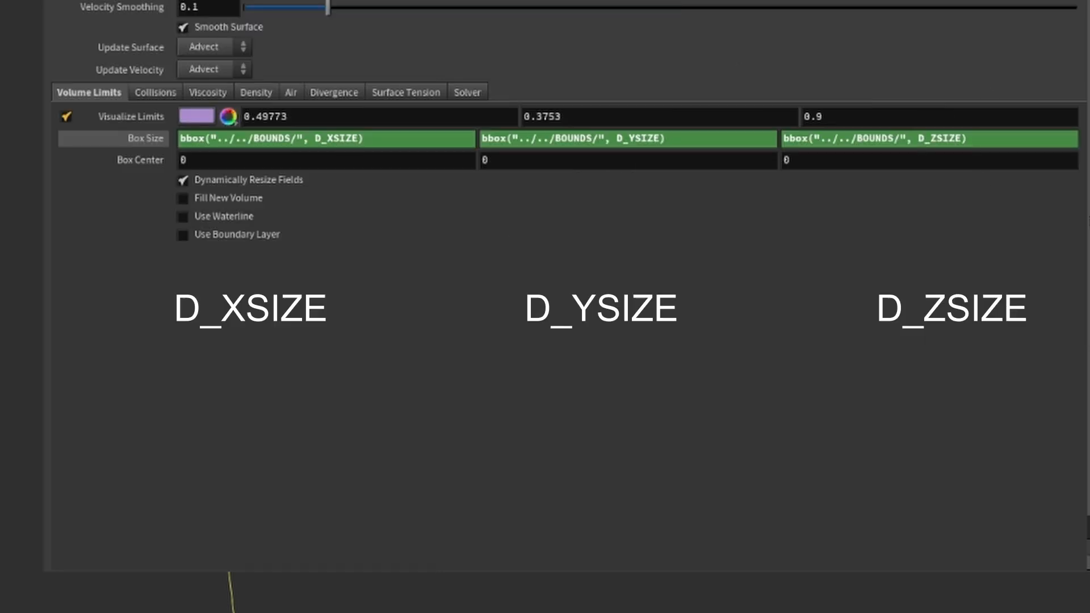
pyautogui.write('centroid("../../BOUNDS/", D_')
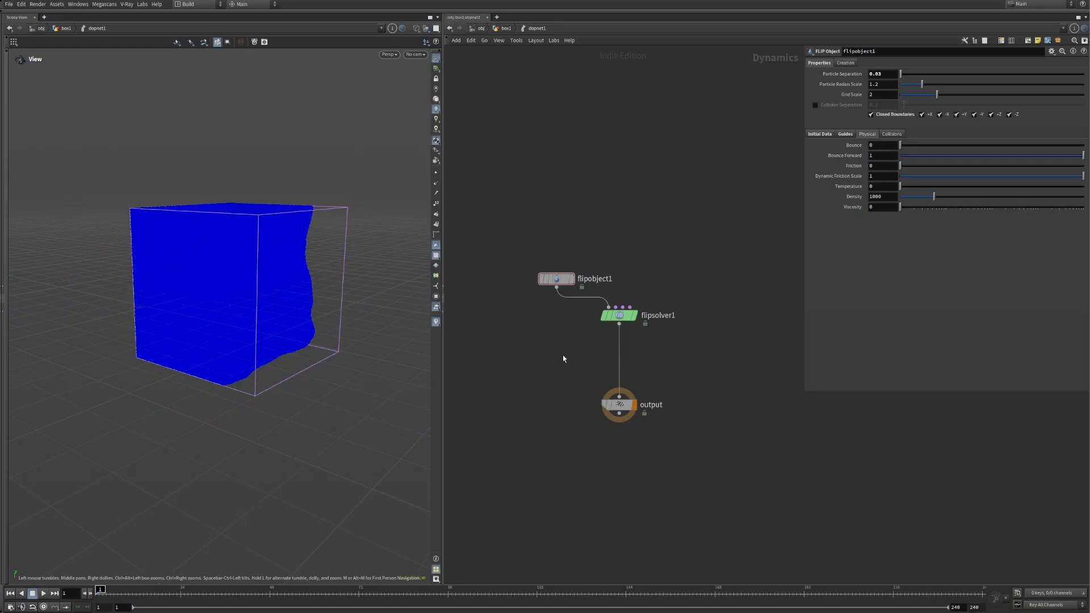
# Step: Set flipobject1 viscosity to 1 and enable viscosity and surface tension on flipsolver1
pyautogui.click(619, 314)
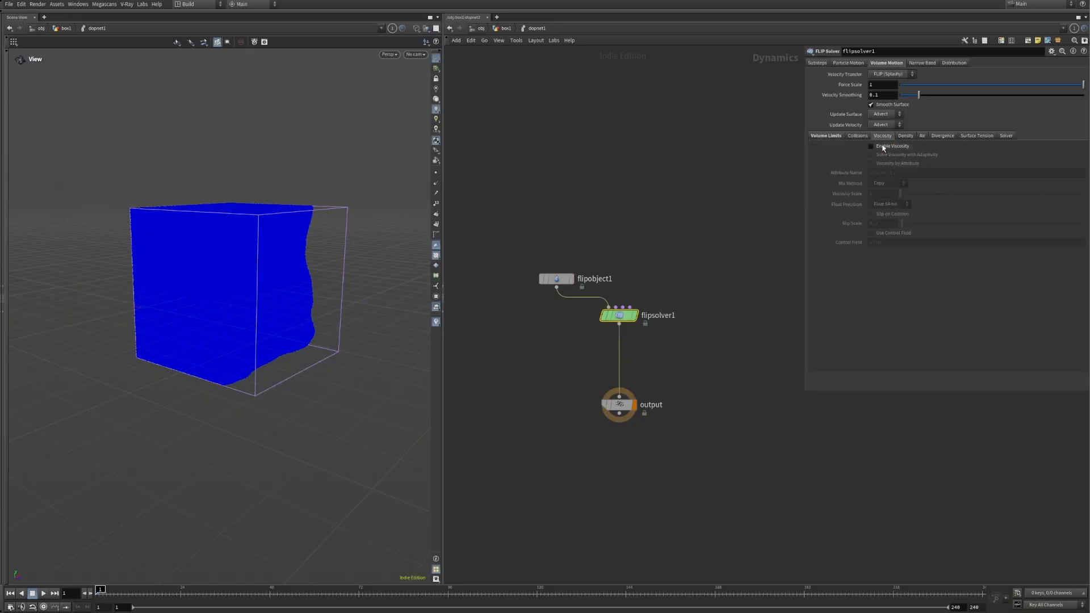
pyautogui.click(557, 279)
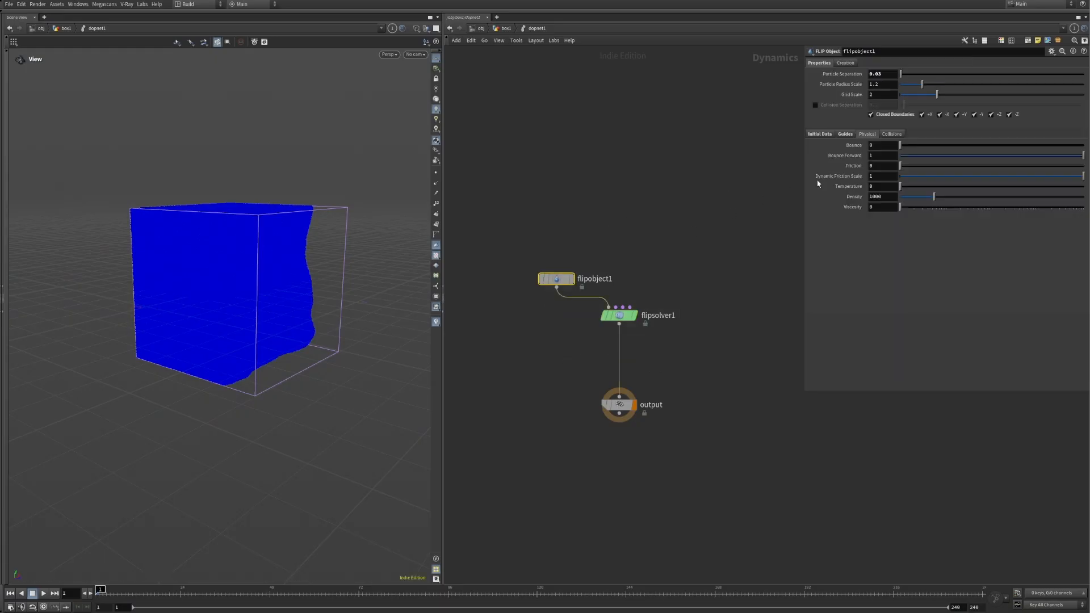
pyautogui.click(881, 206)
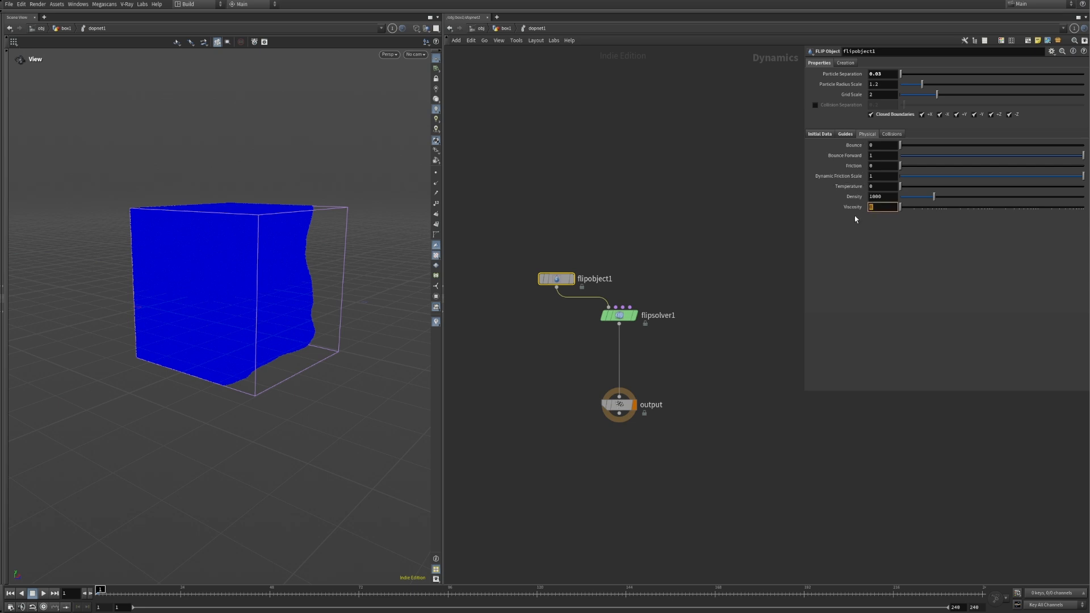
pyautogui.click(619, 314)
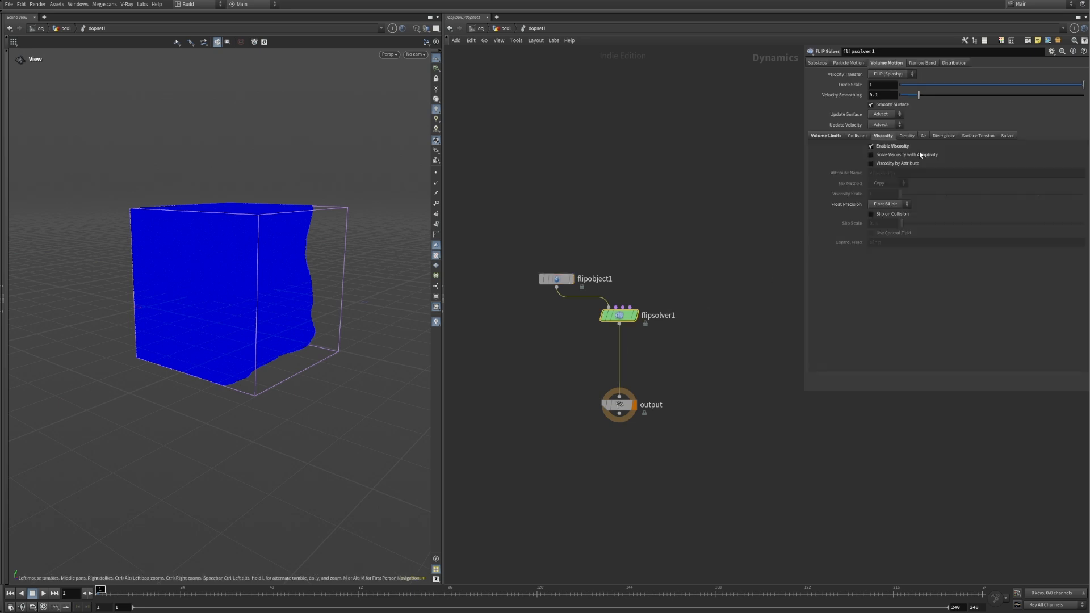
pyautogui.click(978, 135)
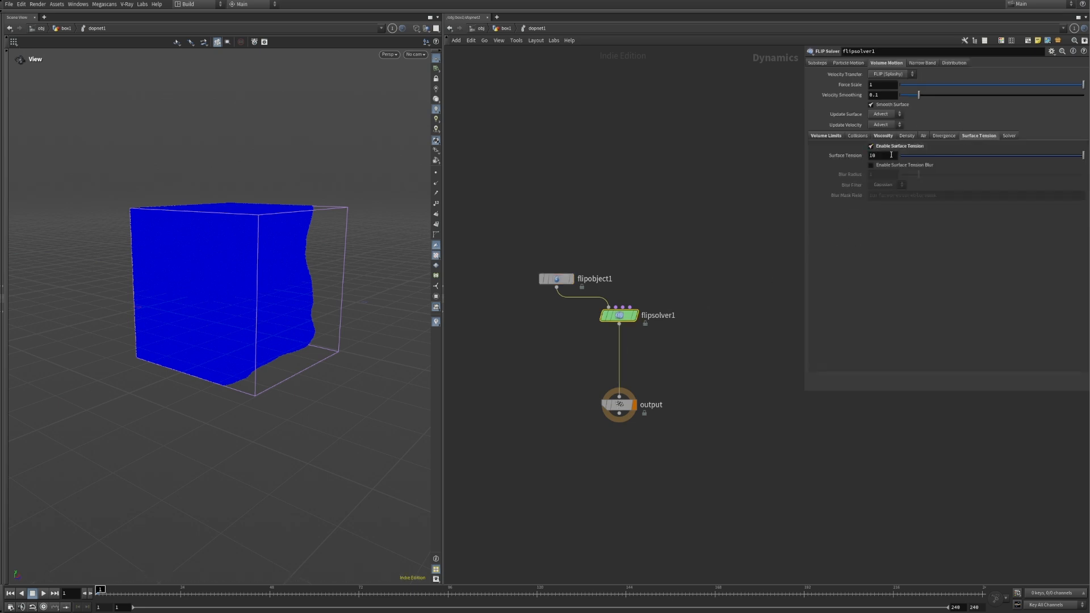
pyautogui.write('1')
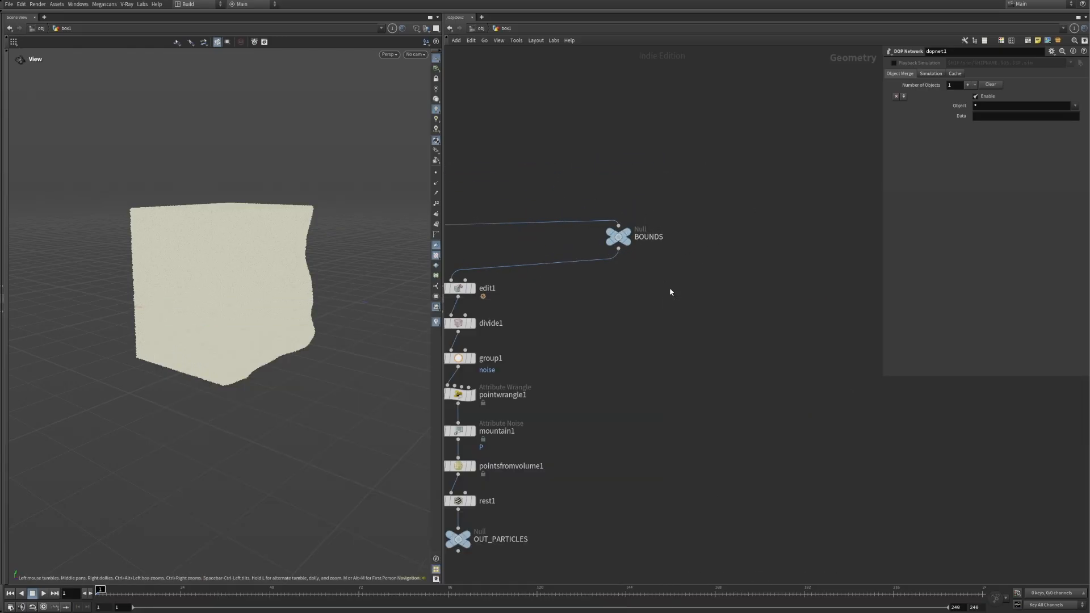
# Step: Peak the BOUNDS box and build a Vector Float velocity VDB wired into a VDB Activate
pyautogui.click(670, 287)
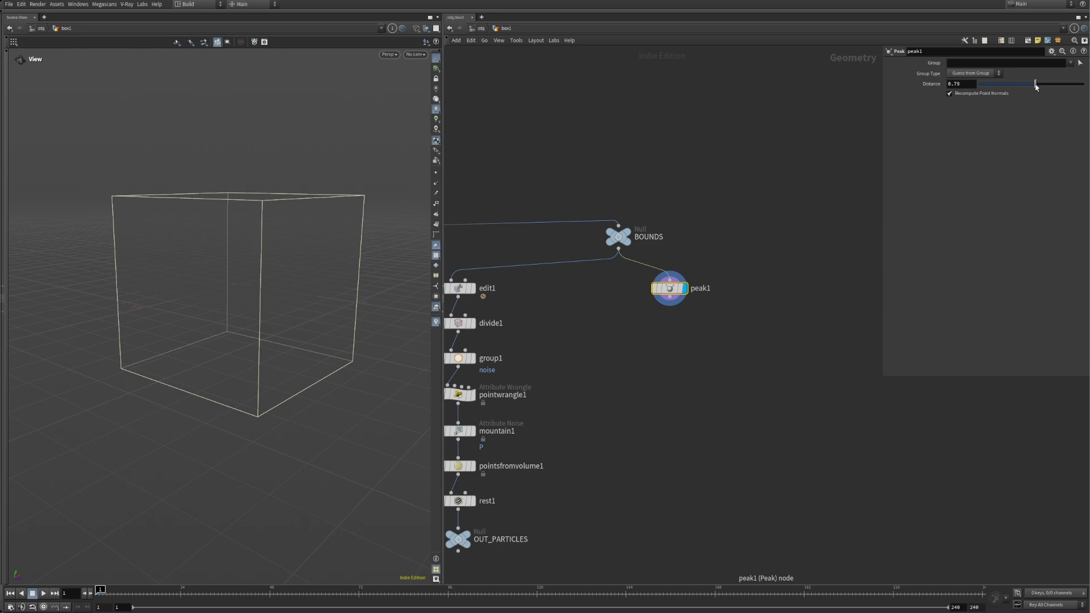
pyautogui.press('Tab')
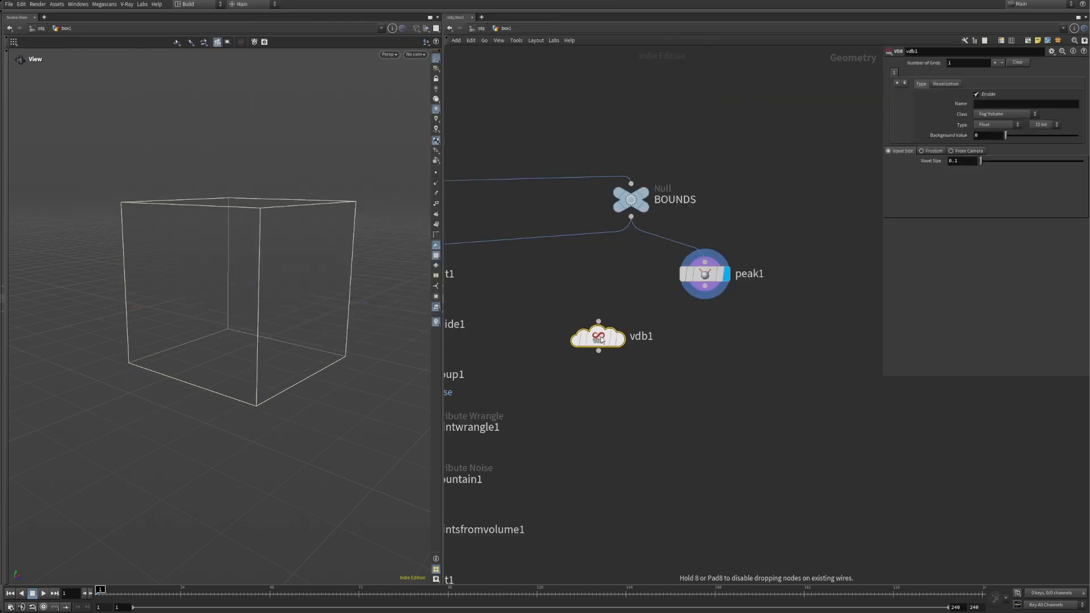
pyautogui.click(998, 125)
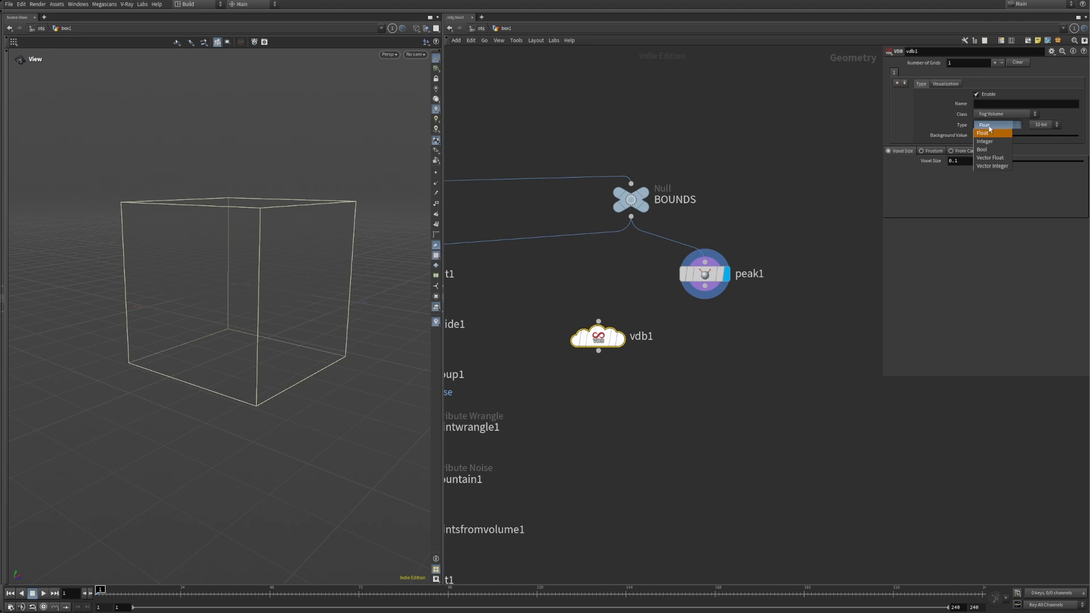
pyautogui.click(990, 157)
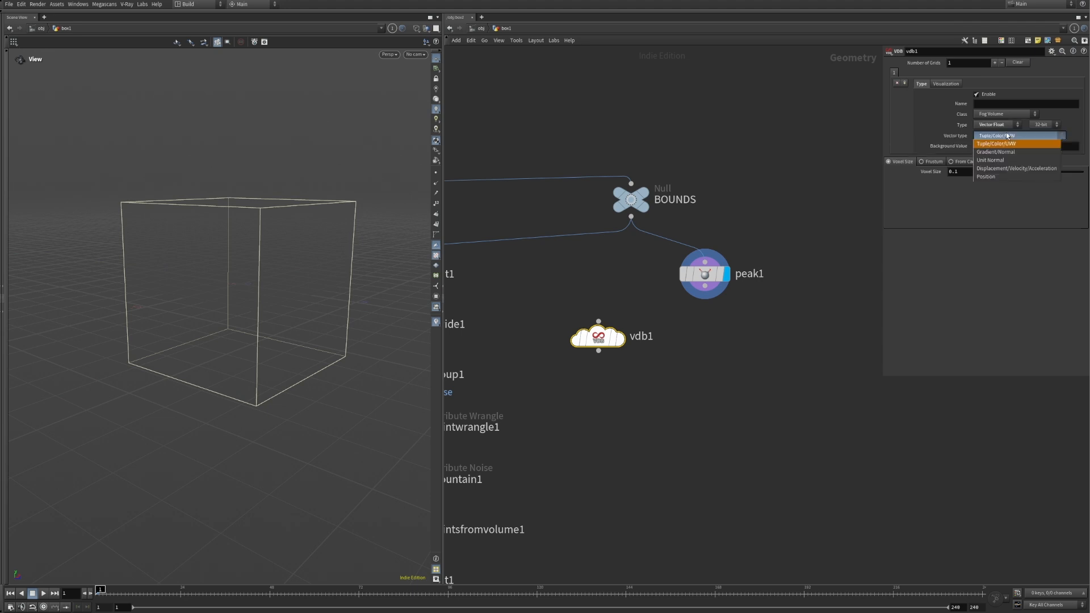
pyautogui.click(1015, 169)
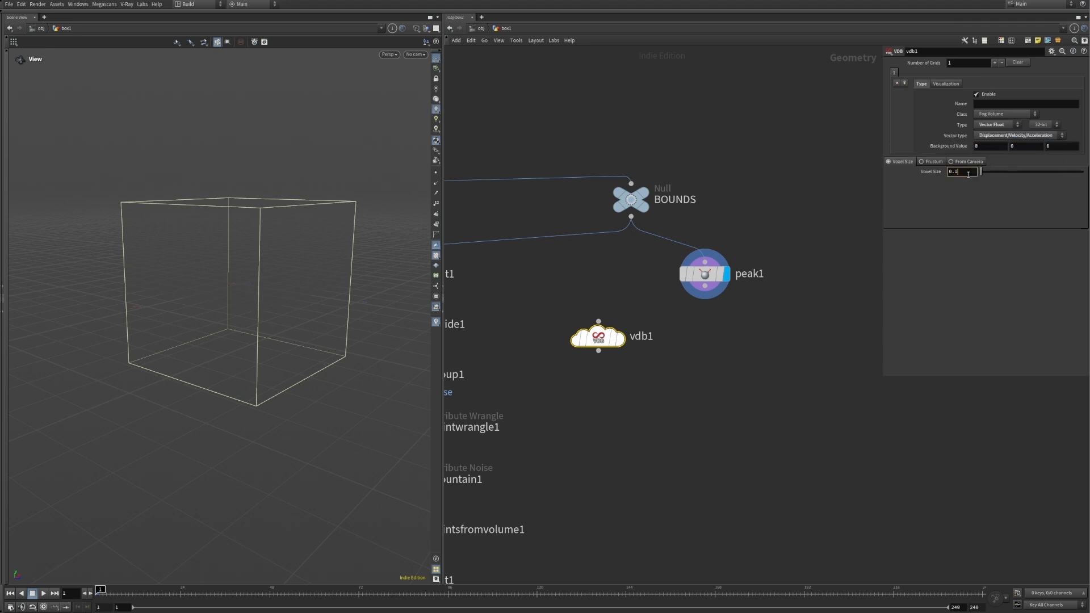
pyautogui.click(1026, 104)
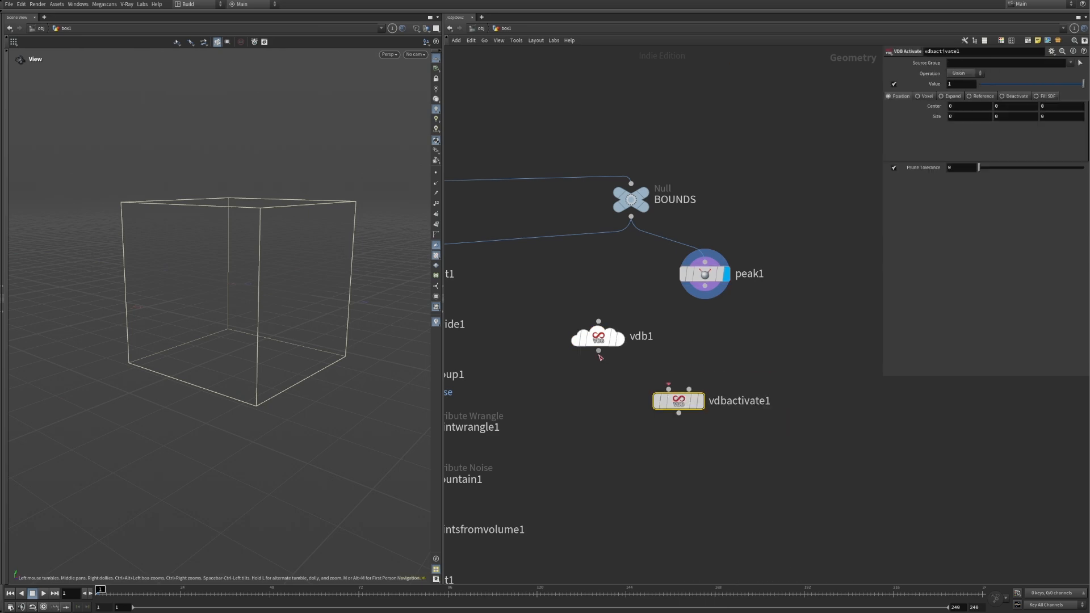
pyautogui.click(967, 95)
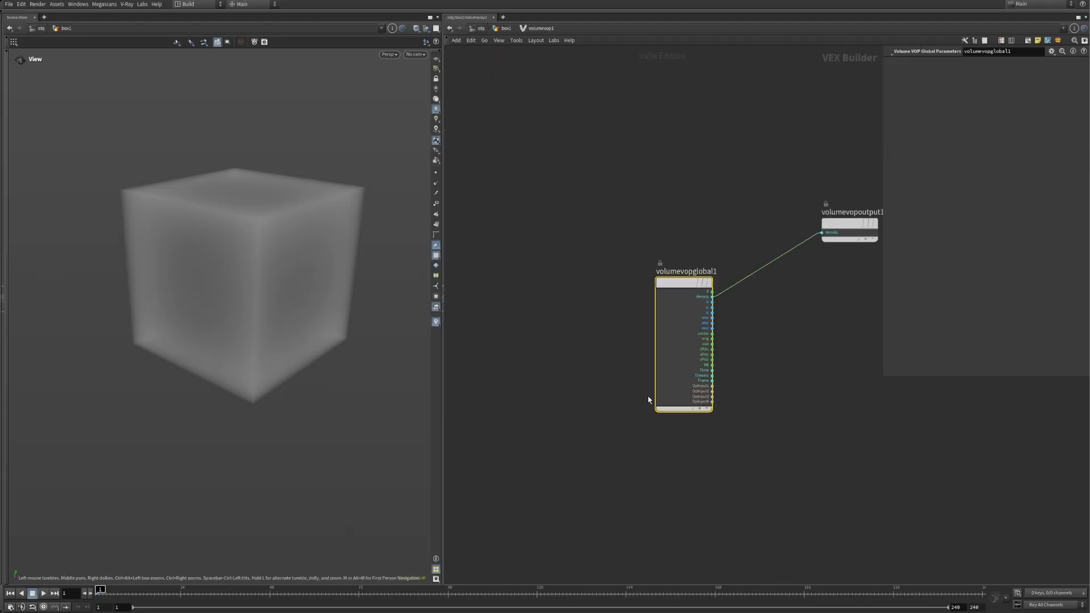
# Step: Add curl noise in the volume VOP and bind its output as a 3 Floats vector
pyautogui.press('Tab')
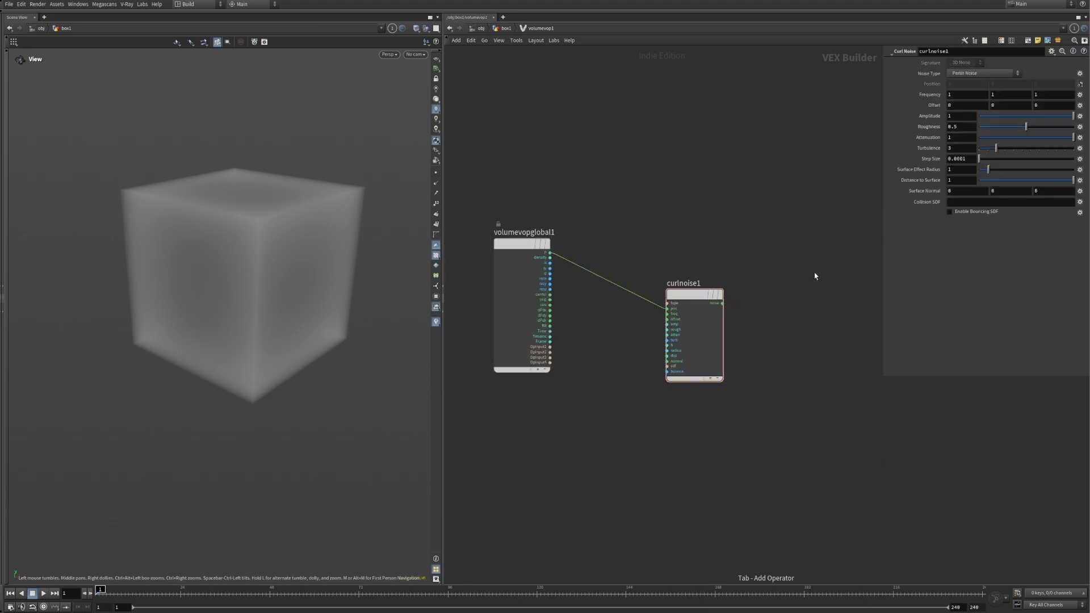
pyautogui.click(977, 72)
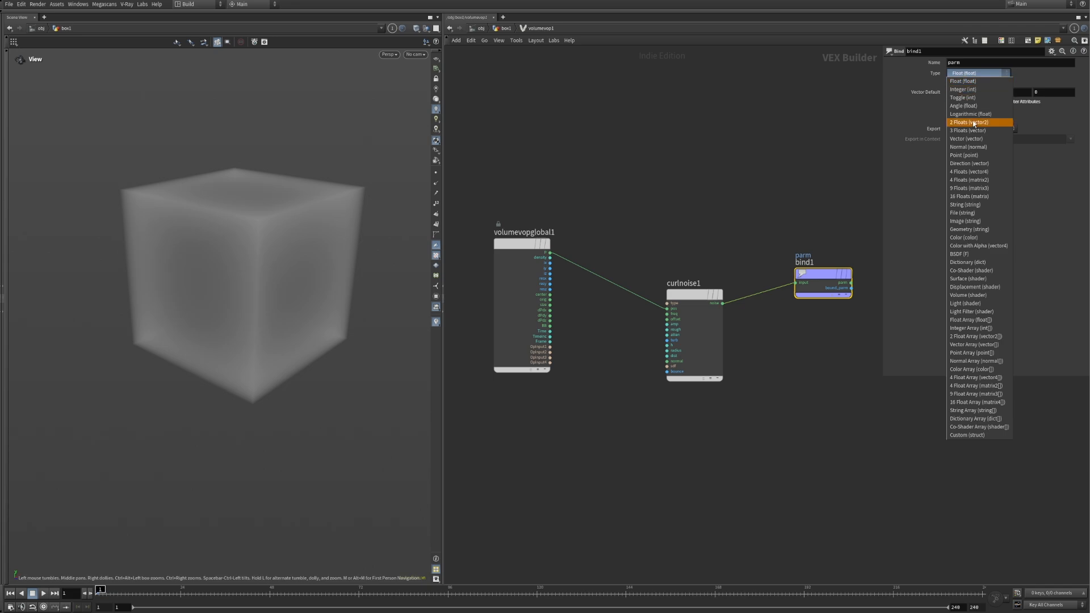
pyautogui.click(968, 138)
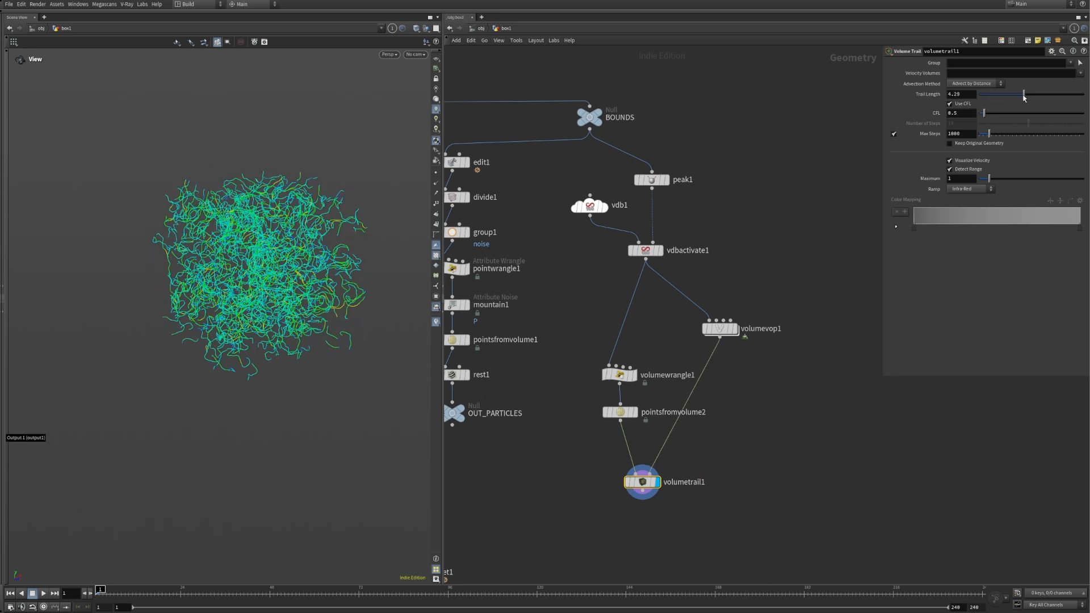
# Step: Dive into dopnet1 to reach the FLIP object, solver and output nodes
pyautogui.doubleClick(721, 329)
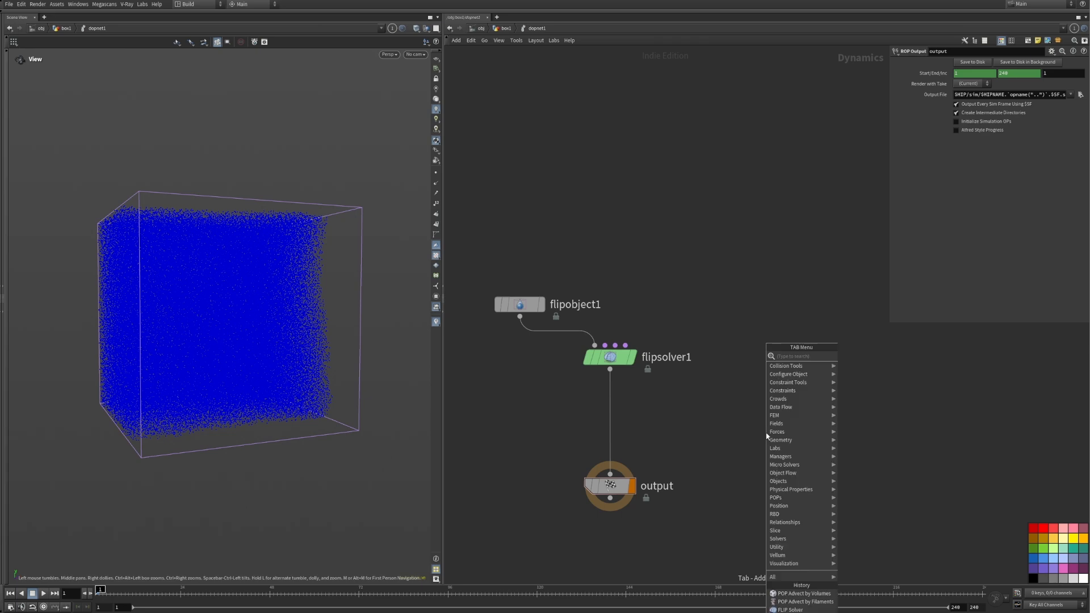
# Step: Advect the FLIP particles with the ../../OUT_CURL/ vel field treated as wind
pyautogui.click(803, 593)
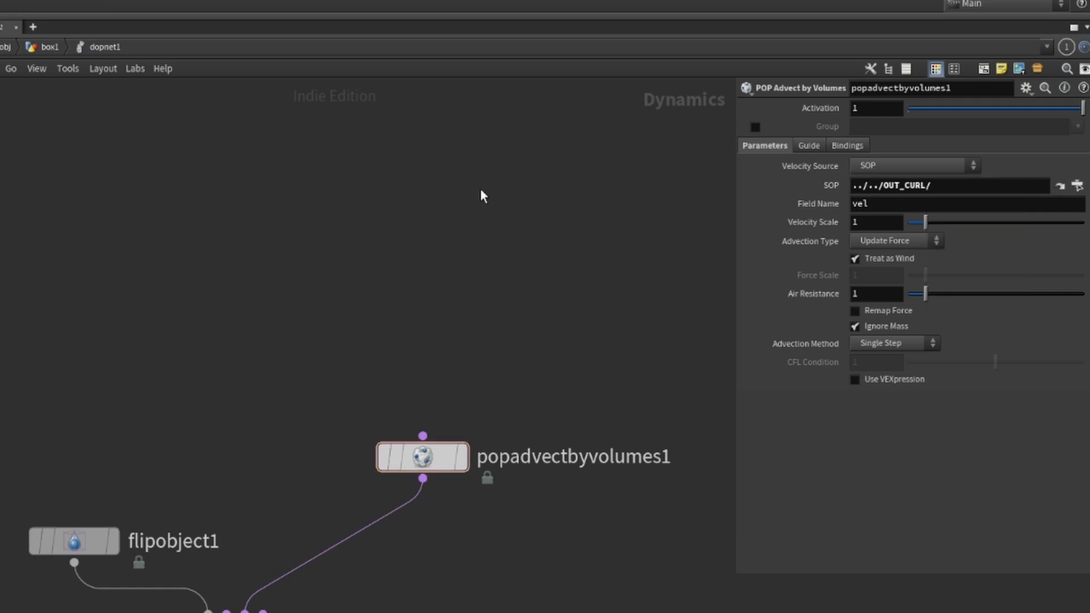
pyautogui.click(74, 542)
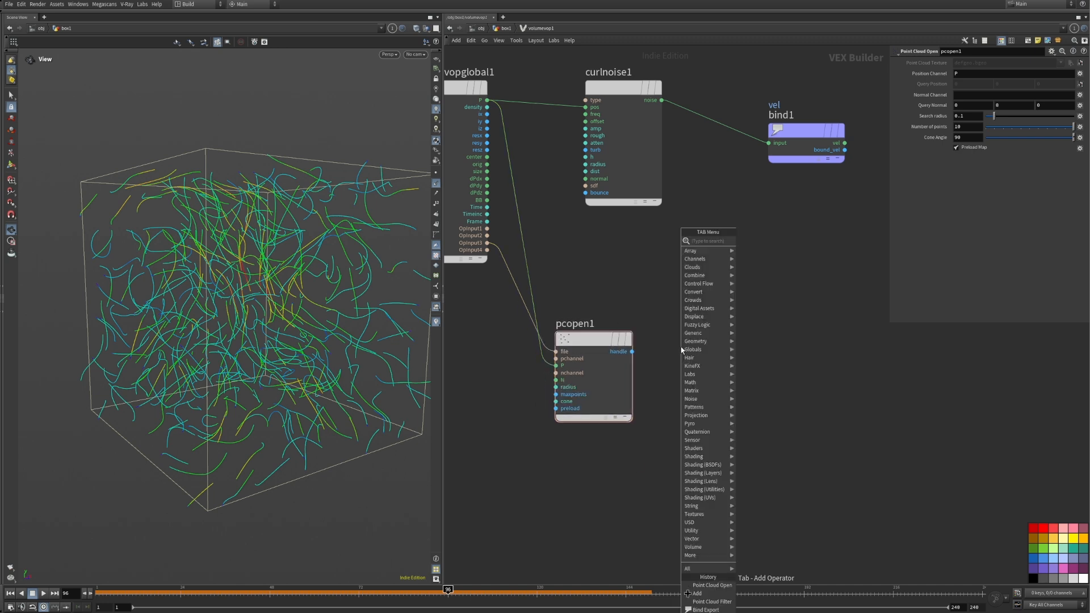
# Step: Add a Point Cloud Open node to the curl-noise velocity VOP network
pyautogui.click(711, 602)
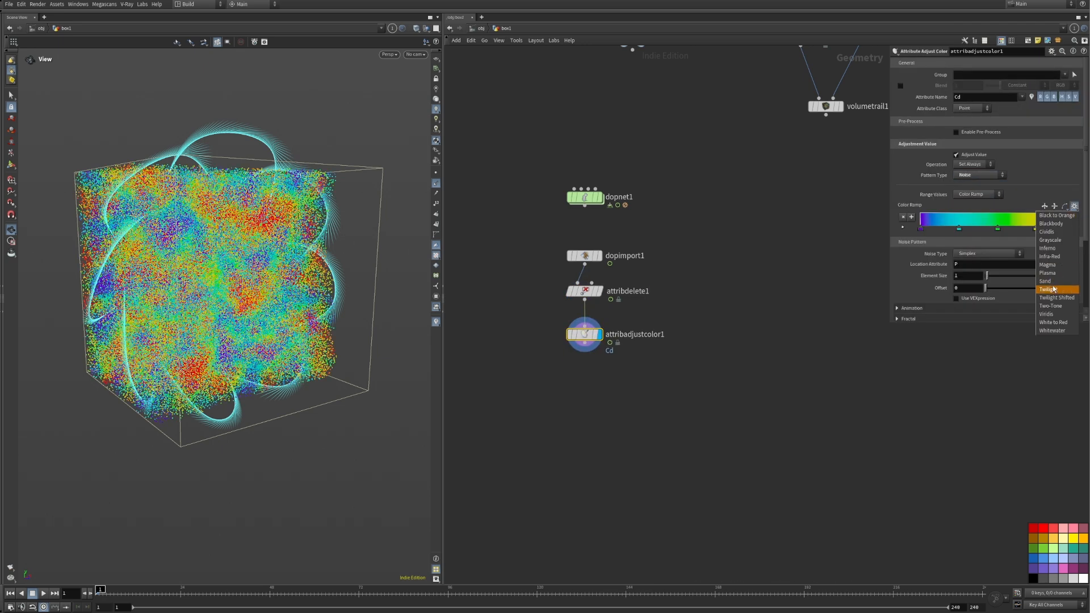
# Step: Give Attribute Adjust Color a red-white-blue noise ramp located by the rest attribute
pyautogui.click(1048, 290)
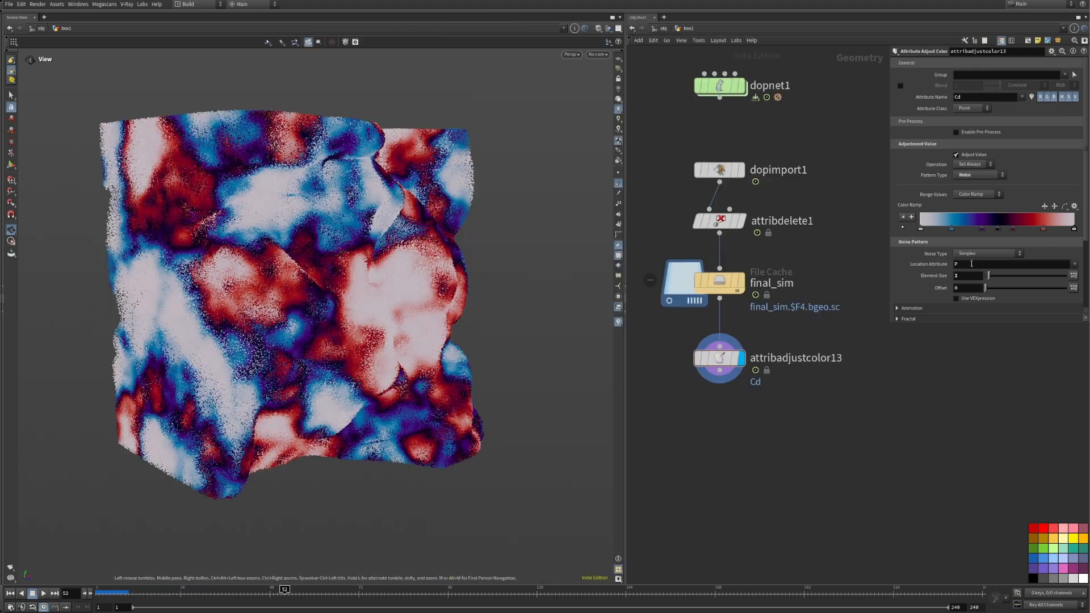
pyautogui.write('rest')
pyautogui.write('adjus')
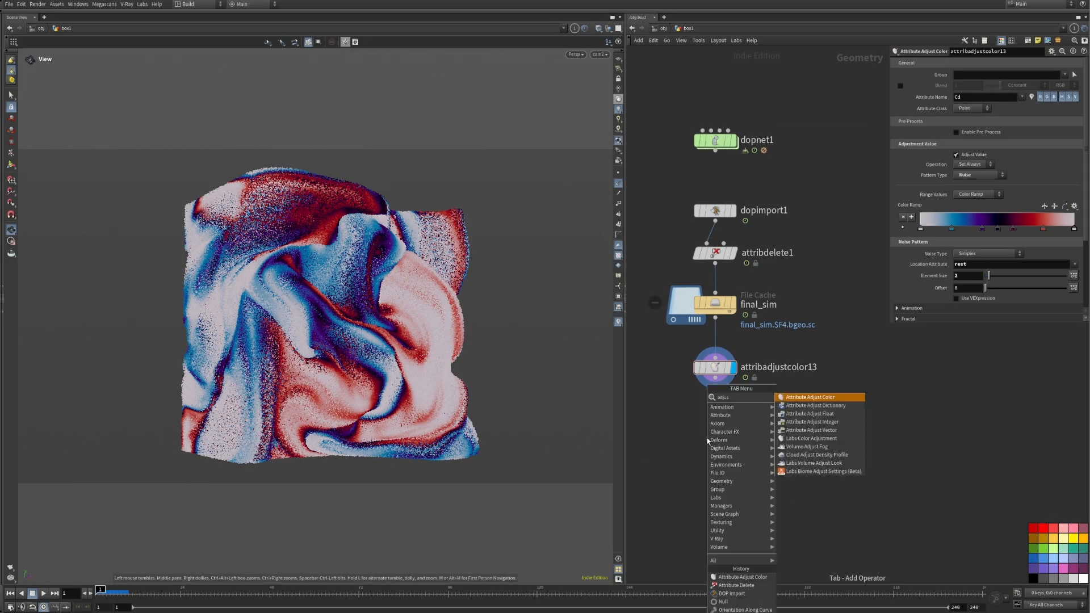
# Step: Add a second Attribute Adjust Color with rest-based noise, dark blue to white, element size 0.3, combined by Minimum
pyautogui.click(808, 398)
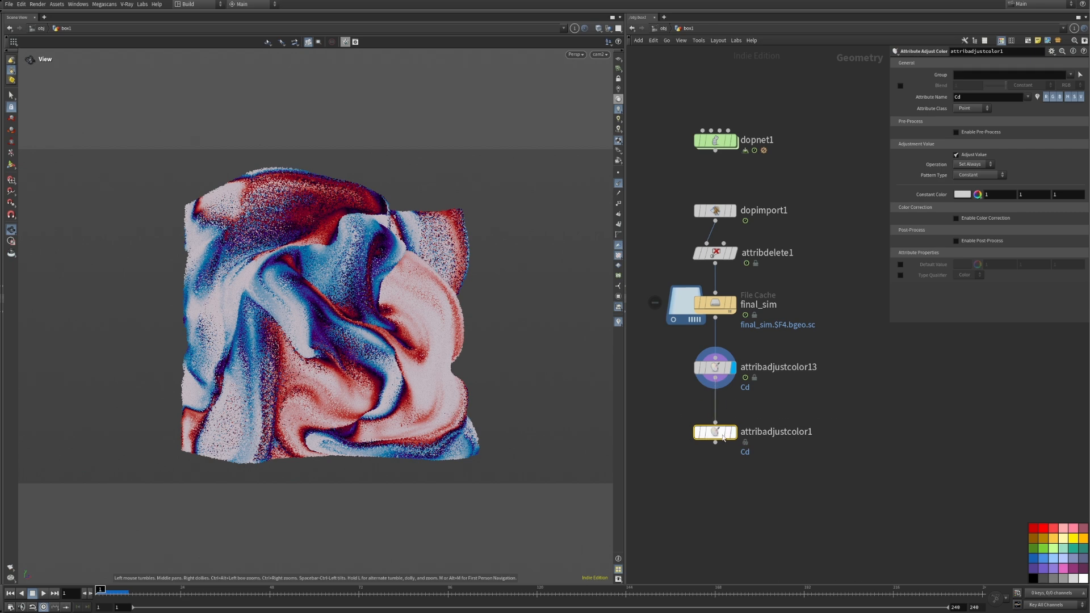
pyautogui.click(979, 175)
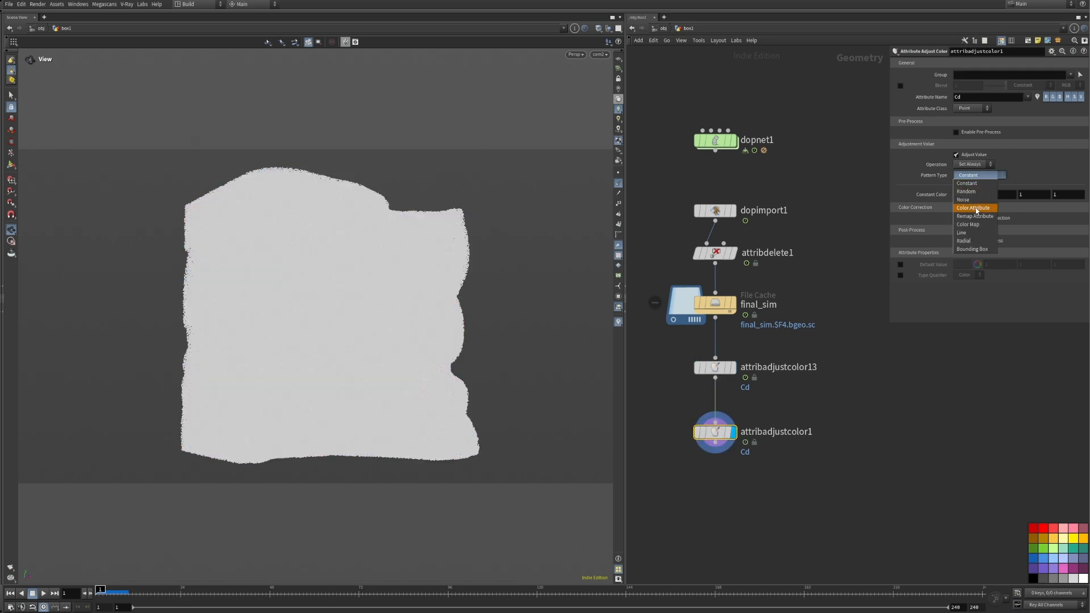
pyautogui.click(963, 200)
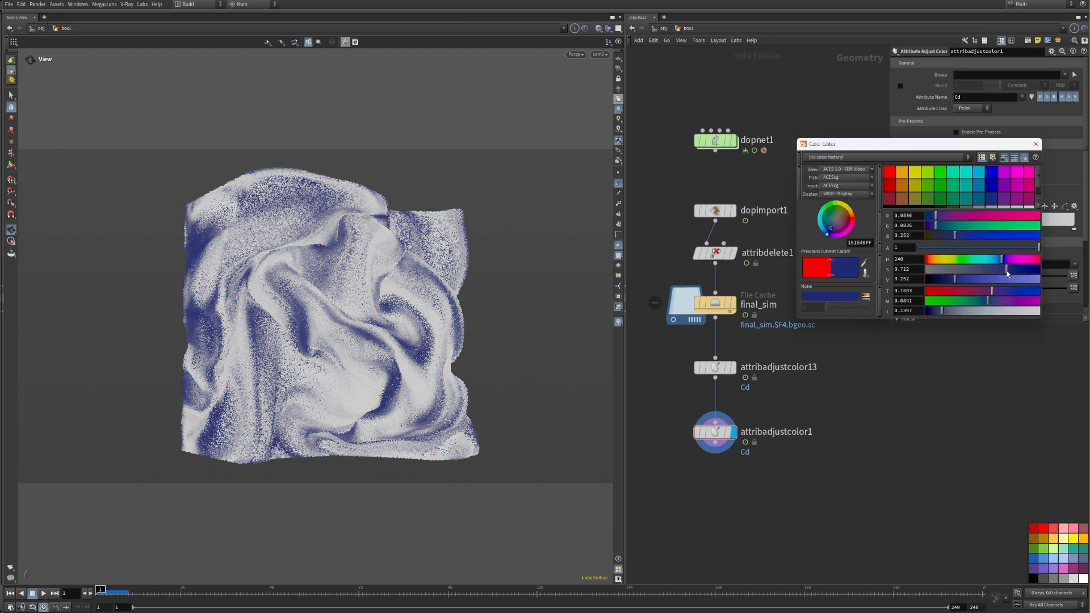
pyautogui.click(1036, 144)
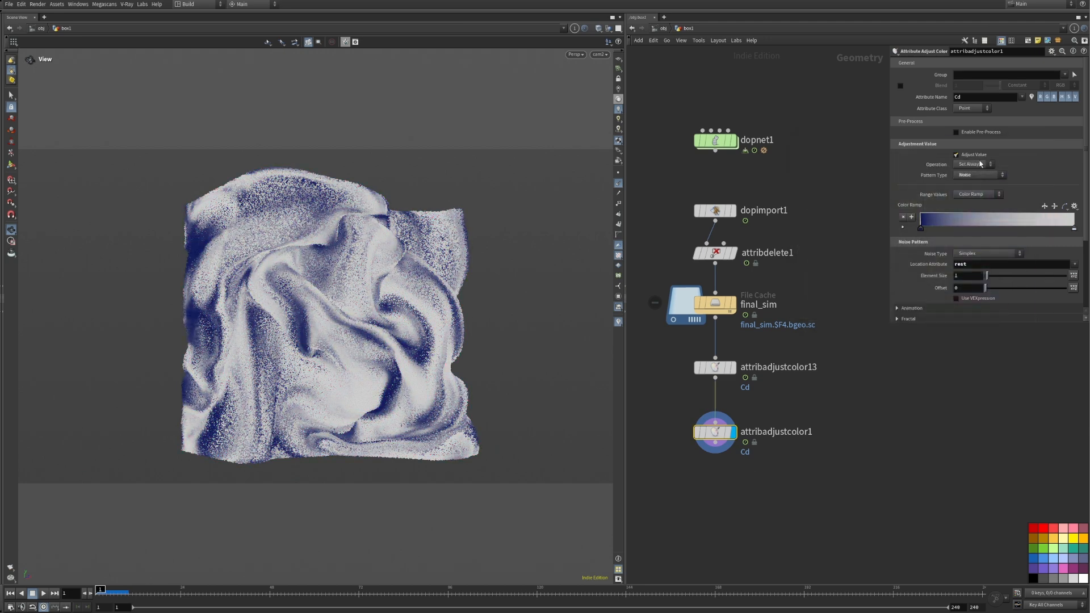
pyautogui.click(977, 164)
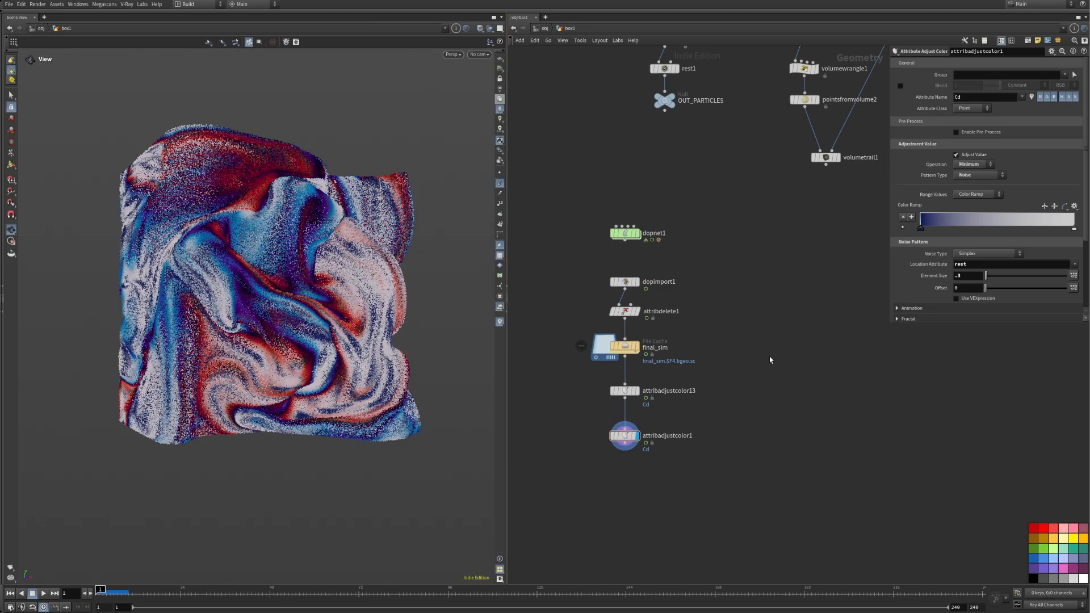
# Step: Inspect base_input_high, timeshift2 and OUT_BASE, dive into dopnet1, then switch the network to /stage
pyautogui.click(737, 356)
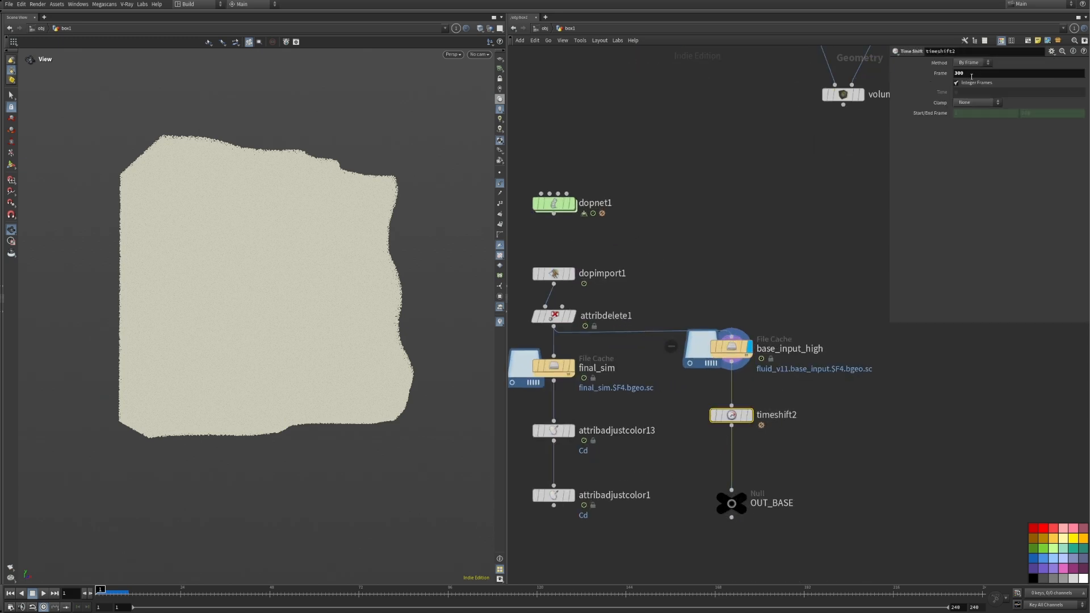
pyautogui.click(731, 504)
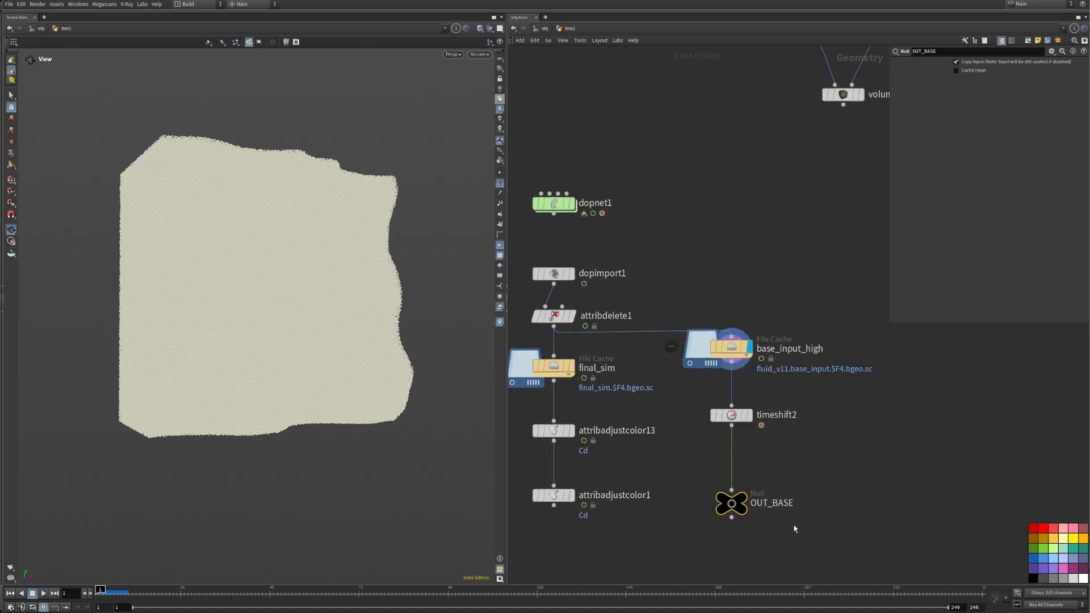
pyautogui.click(647, 222)
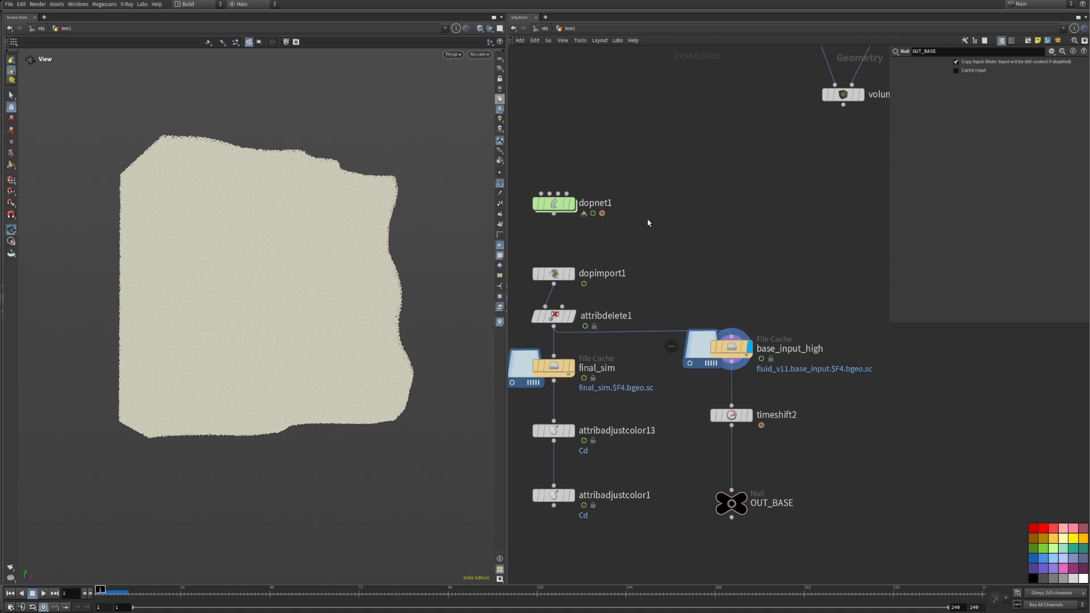
pyautogui.doubleClick(553, 203)
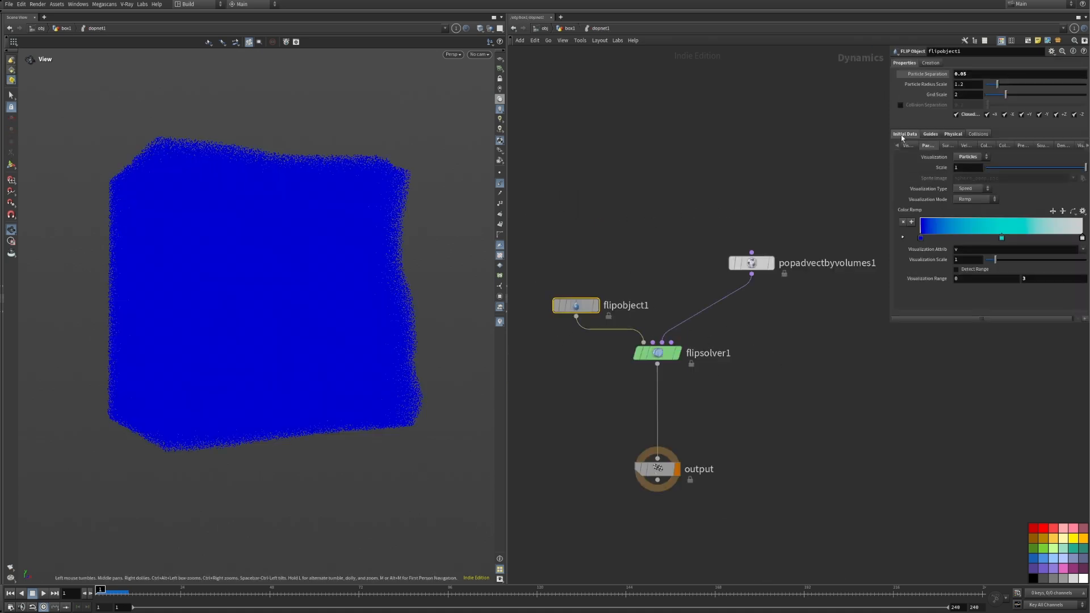
pyautogui.click(905, 134)
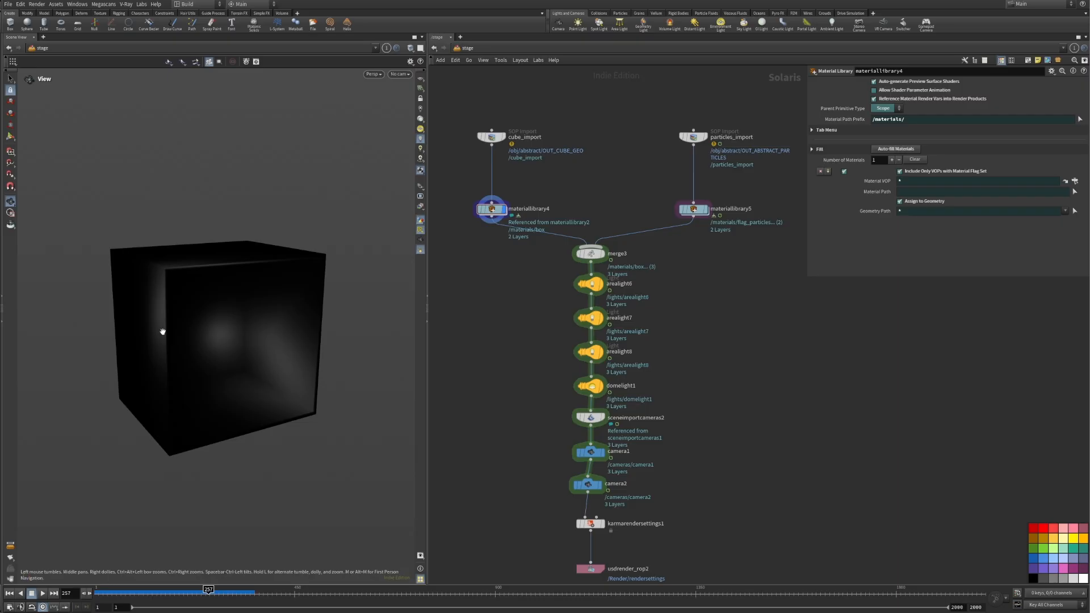
# Step: Preview cube_import and particles_import, then dive into materiallibrary5's karmamaterial shader network
pyautogui.click(491, 135)
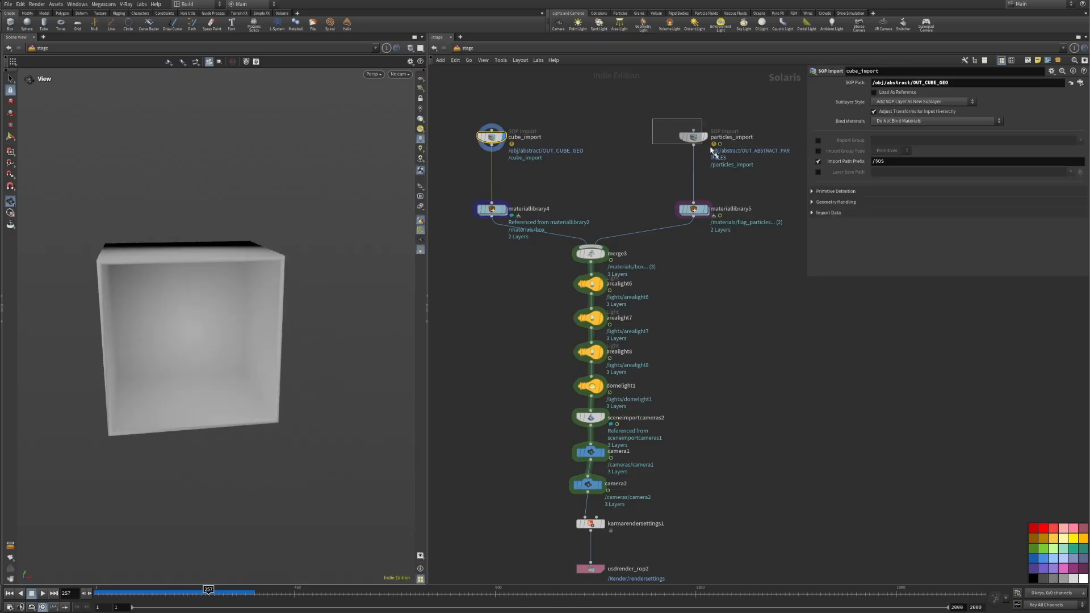
pyautogui.click(492, 209)
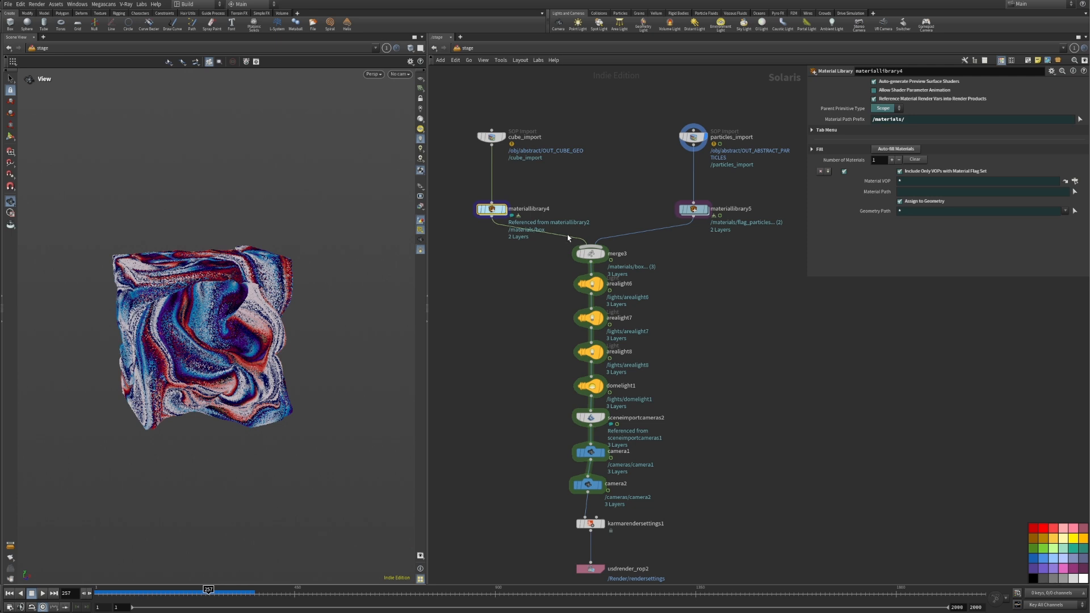
pyautogui.doubleClick(491, 209)
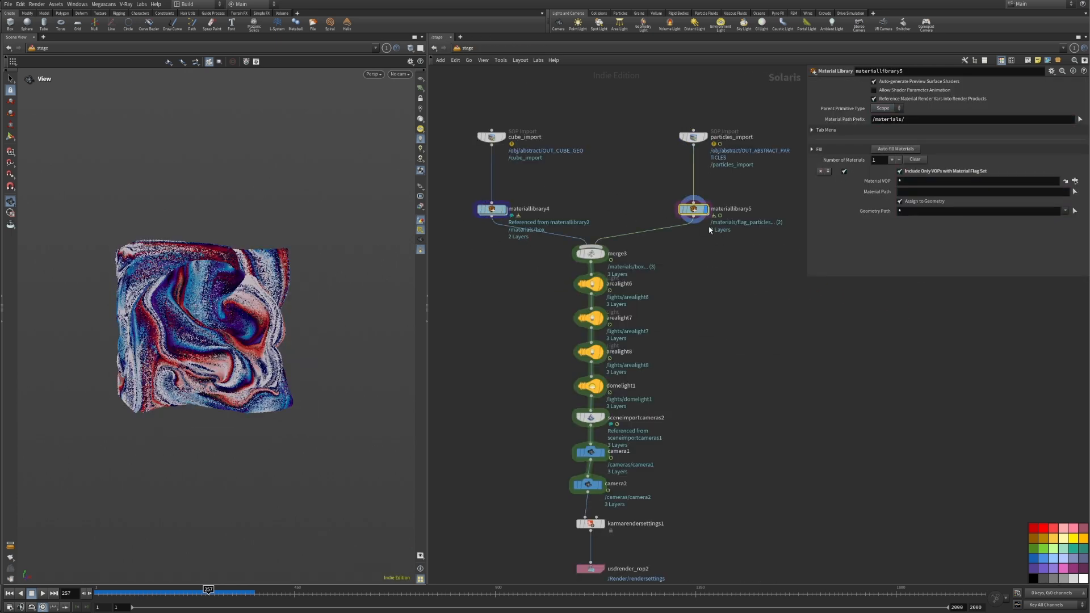
pyautogui.doubleClick(693, 209)
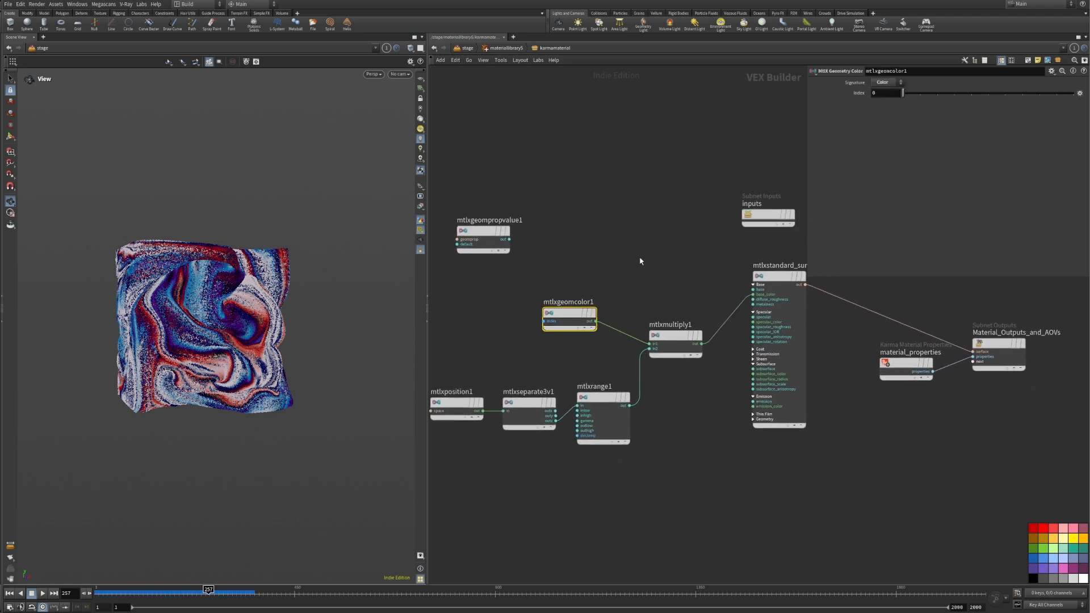
# Step: Go back up to /stage, select merge3 and scroll to the area light nodes
pyautogui.click(601, 417)
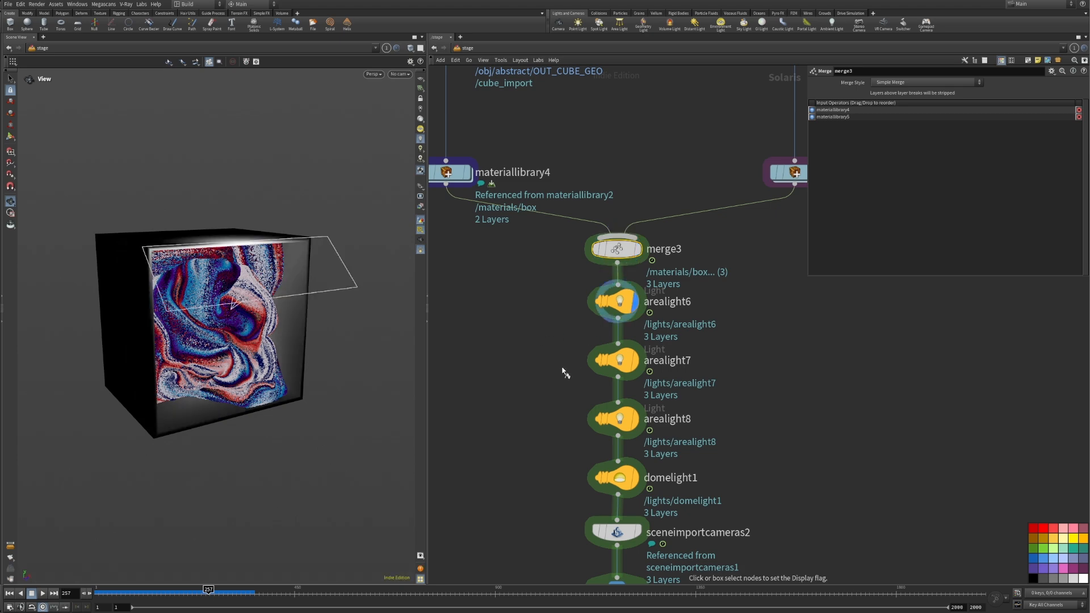
pyautogui.scroll(-3)
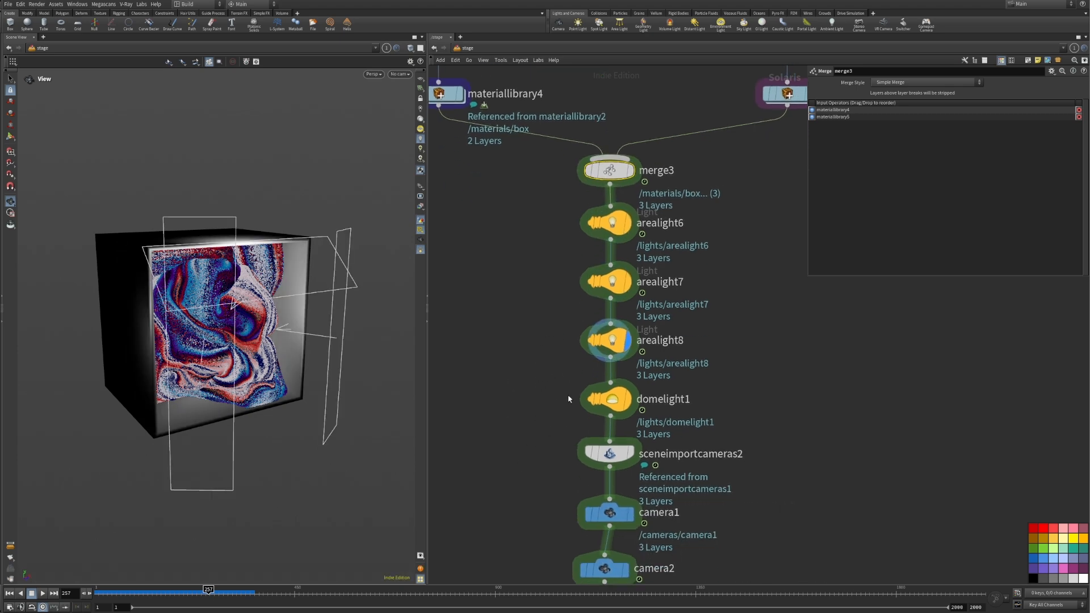